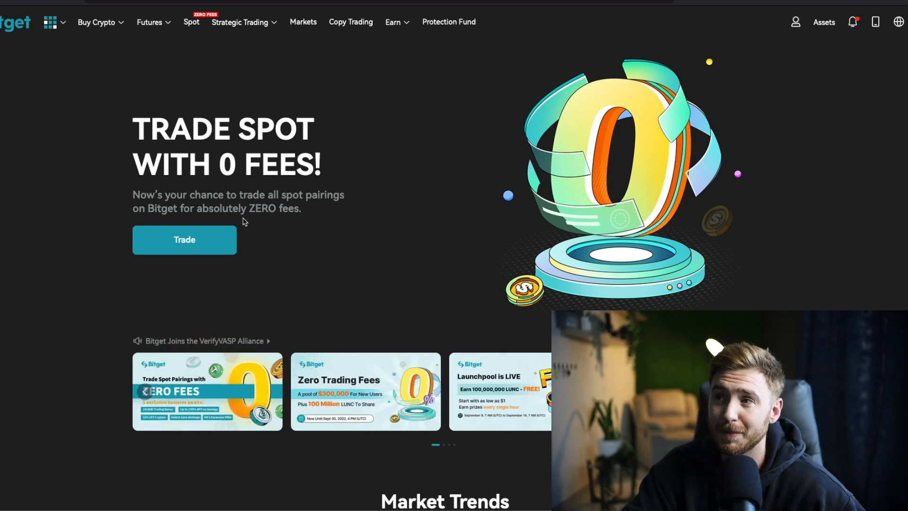
Go to the Copy Trading page listing the top traders with ROI, P&L and AUM
{"action": "left_click", "coordinate": [350, 22]}
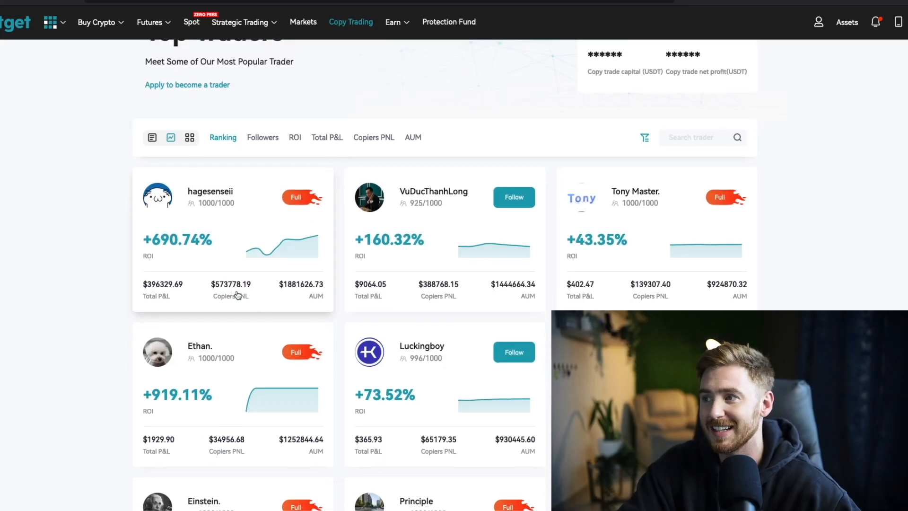
{"action": "mouse_move", "coordinate": [621, 227]}
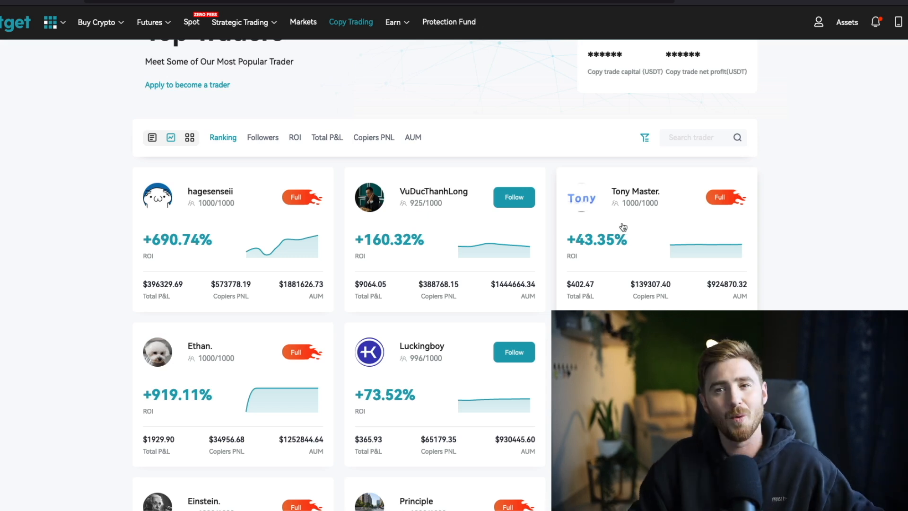
{"action": "mouse_move", "coordinate": [140, 226]}
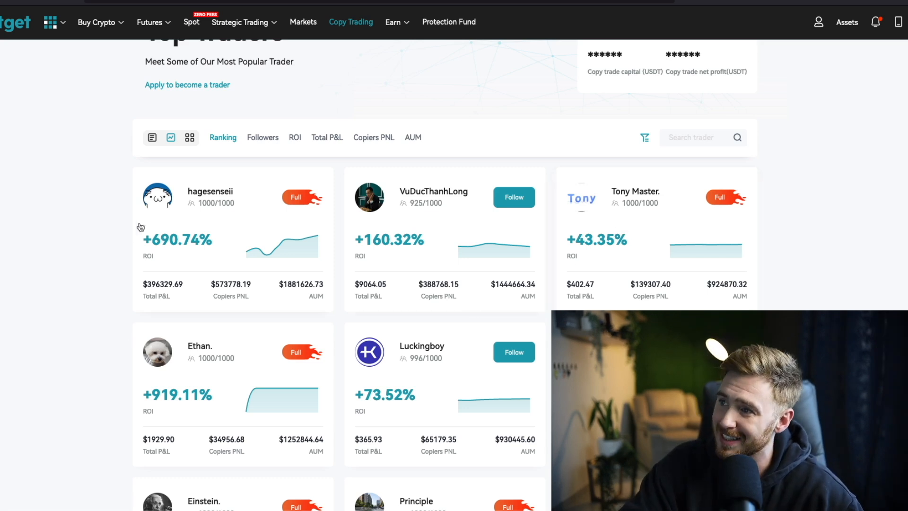
{"action": "scroll", "scroll_direction": "up", "scroll_amount": 3}
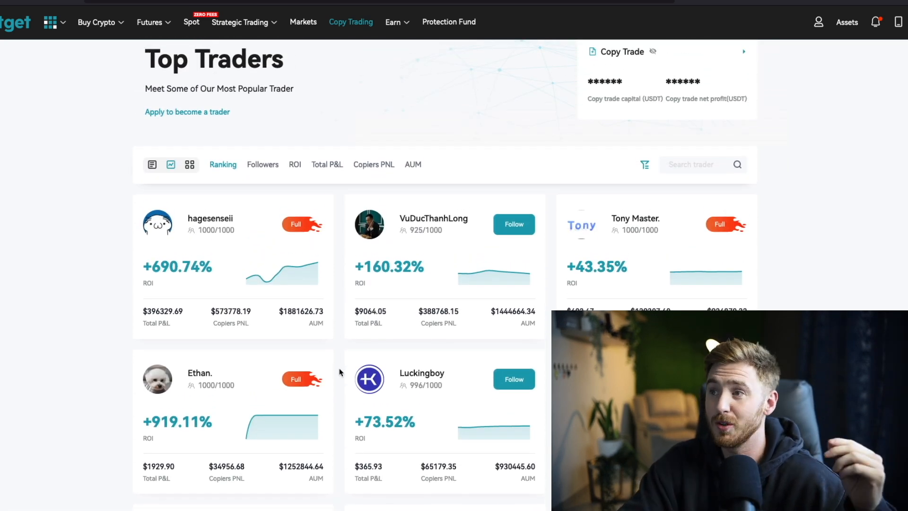
{"action": "scroll", "scroll_direction": "down", "scroll_amount": 3}
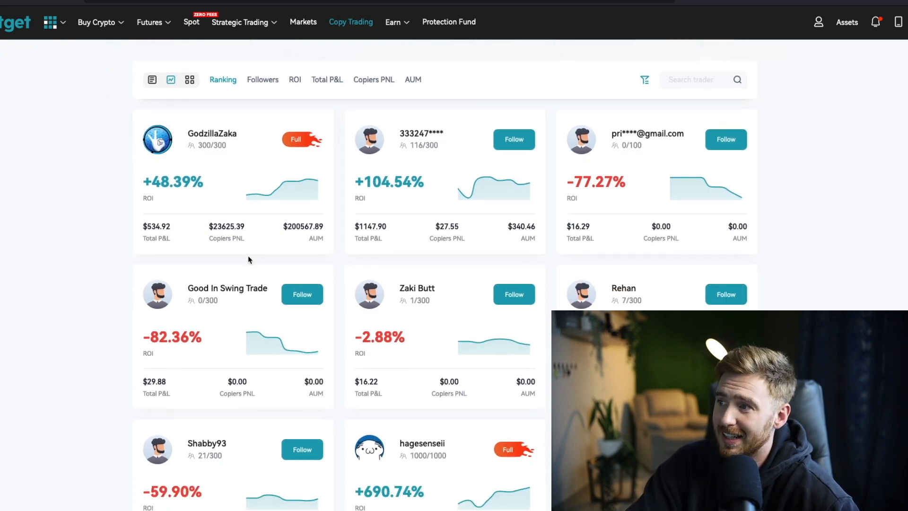
{"action": "scroll", "scroll_direction": "up", "scroll_amount": 3}
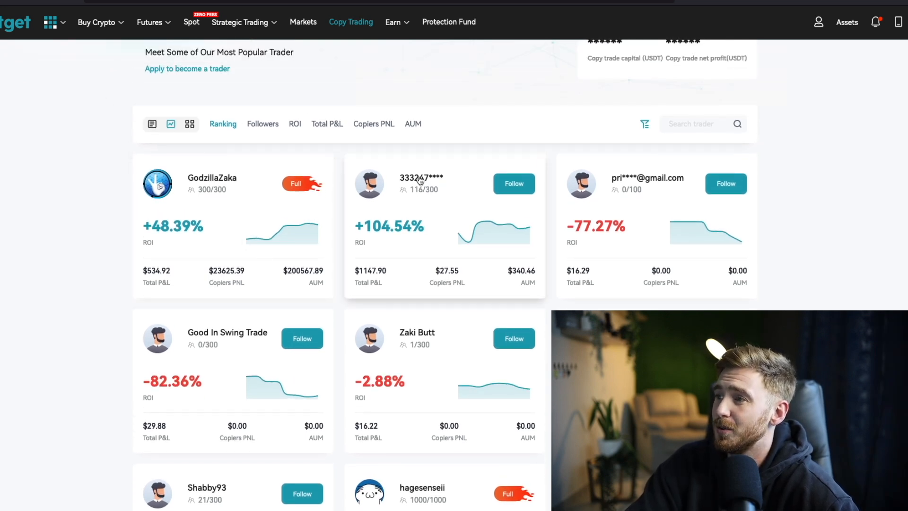
Enter the ~104% ROI trader's profile and start the Follow form for trader 333247****
{"action": "left_click", "coordinate": [422, 178]}
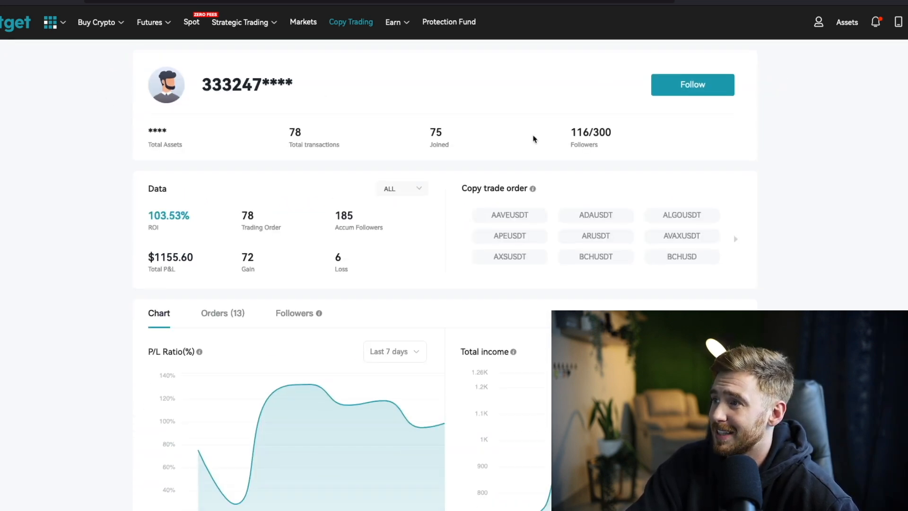
{"action": "left_click", "coordinate": [692, 84]}
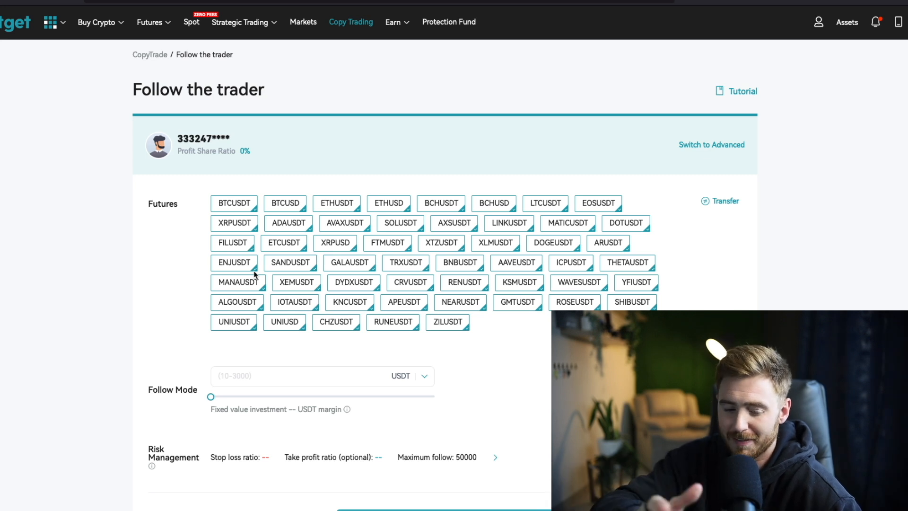
{"action": "mouse_move", "coordinate": [148, 262]}
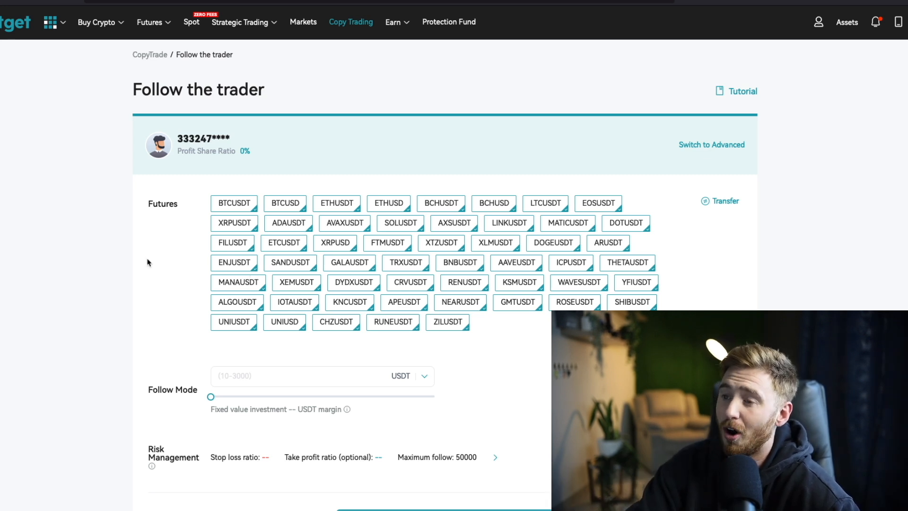
{"action": "mouse_move", "coordinate": [729, 267]}
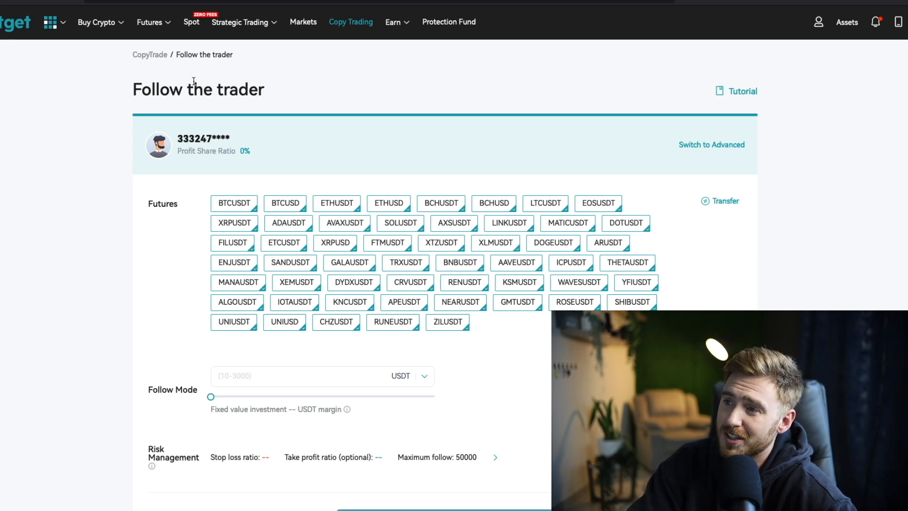
{"action": "mouse_move", "coordinate": [186, 210]}
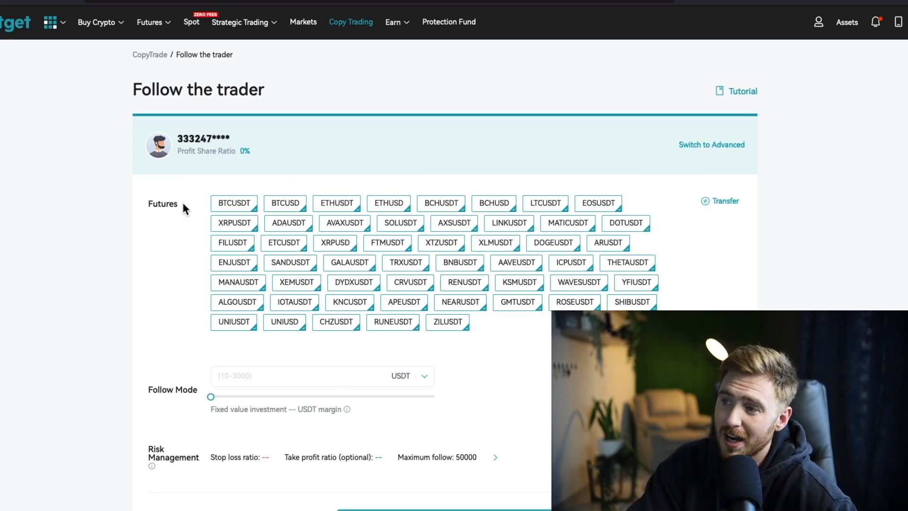
{"action": "scroll", "scroll_direction": "down", "scroll_amount": 3}
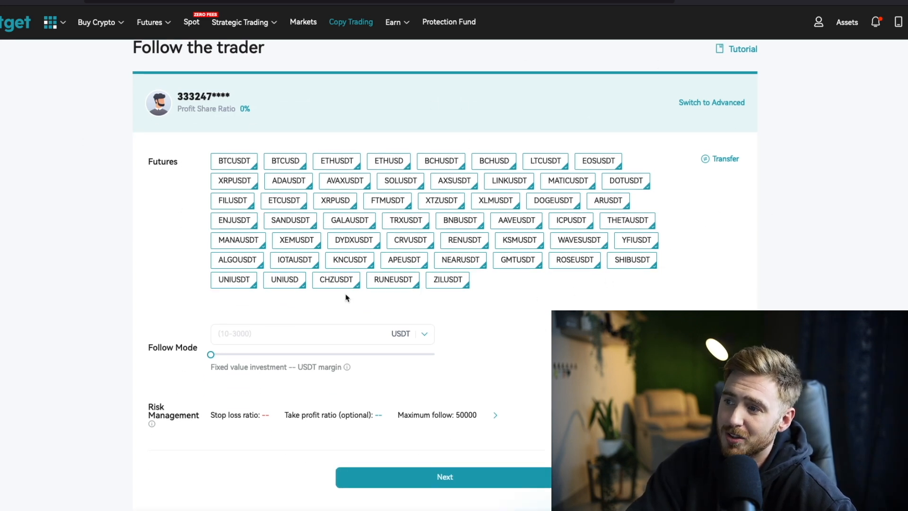
{"action": "mouse_move", "coordinate": [311, 299]}
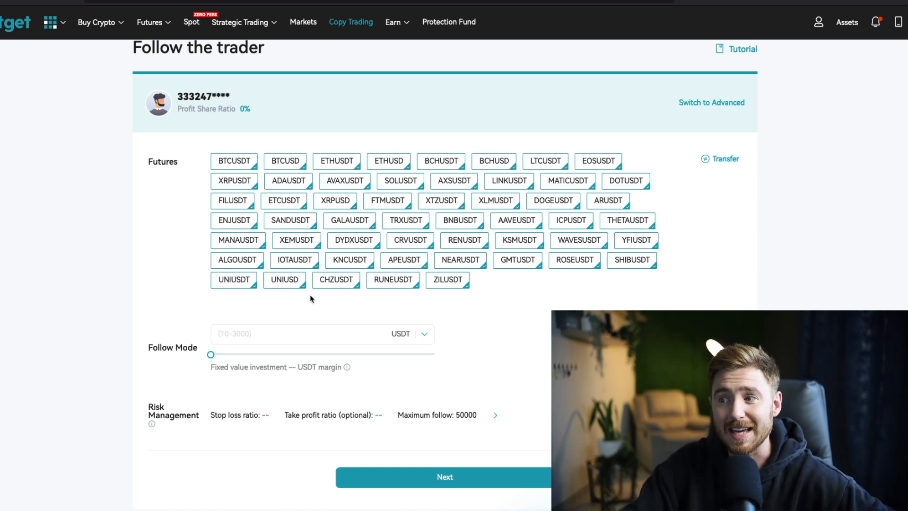
{"action": "mouse_move", "coordinate": [273, 353]}
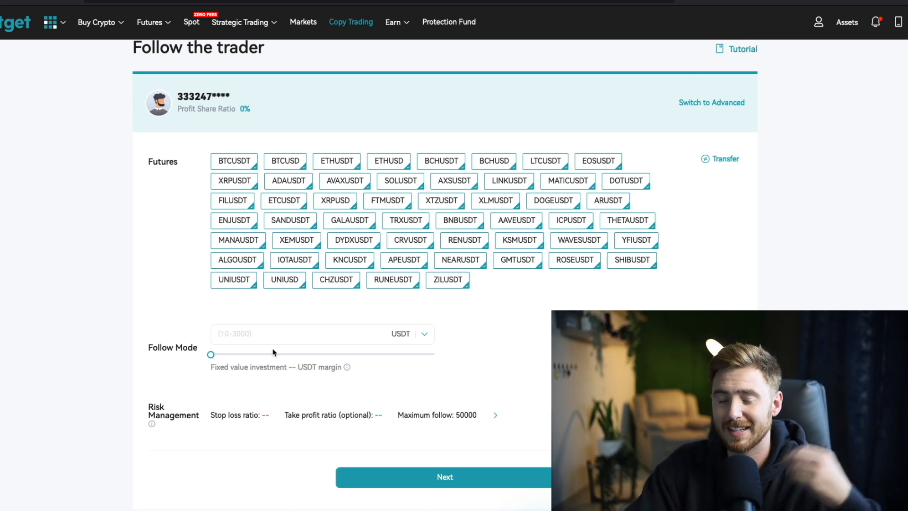
{"action": "mouse_move", "coordinate": [278, 371]}
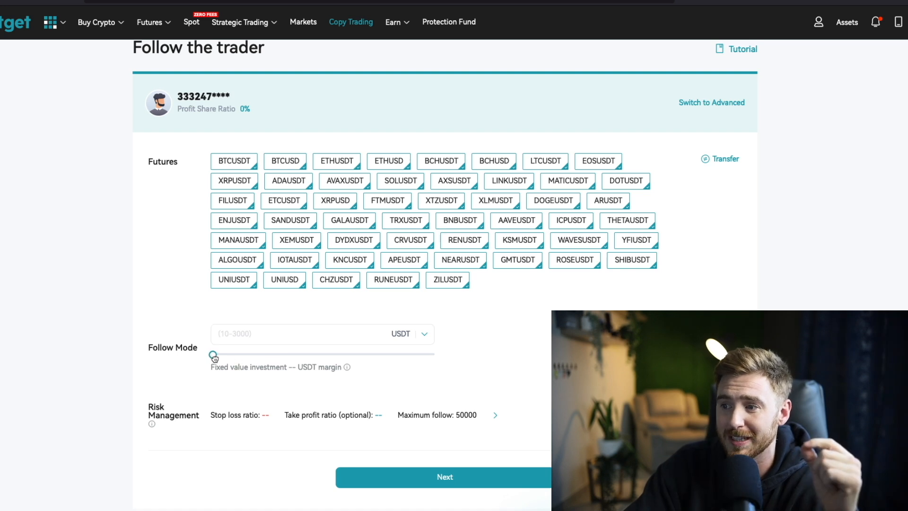
Enter a fixed follow amount of 10 USDT margin for trader 333247****
{"action": "type", "text": "10"}
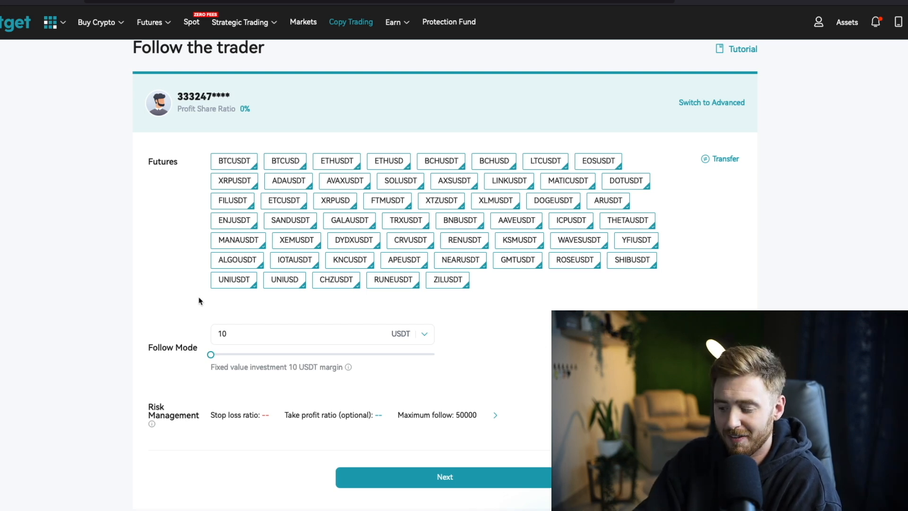
{"action": "left_click", "coordinate": [261, 334]}
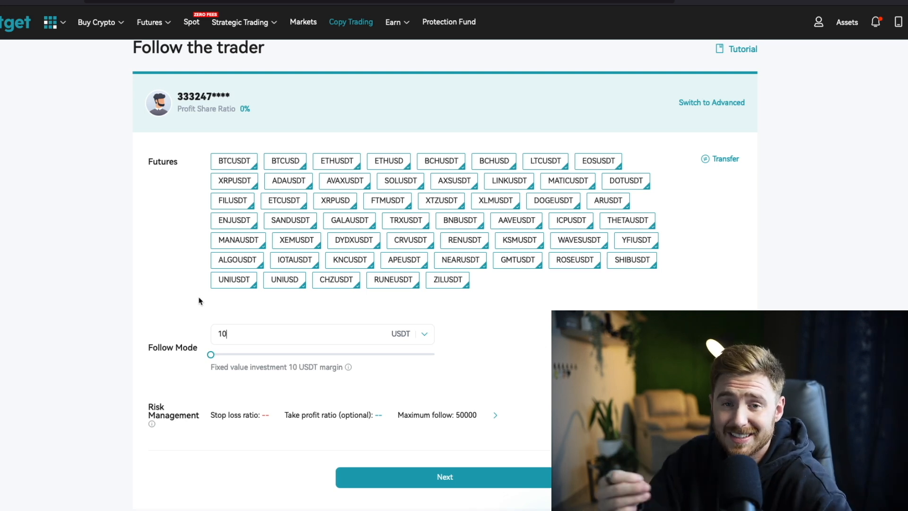
{"action": "mouse_move", "coordinate": [362, 354]}
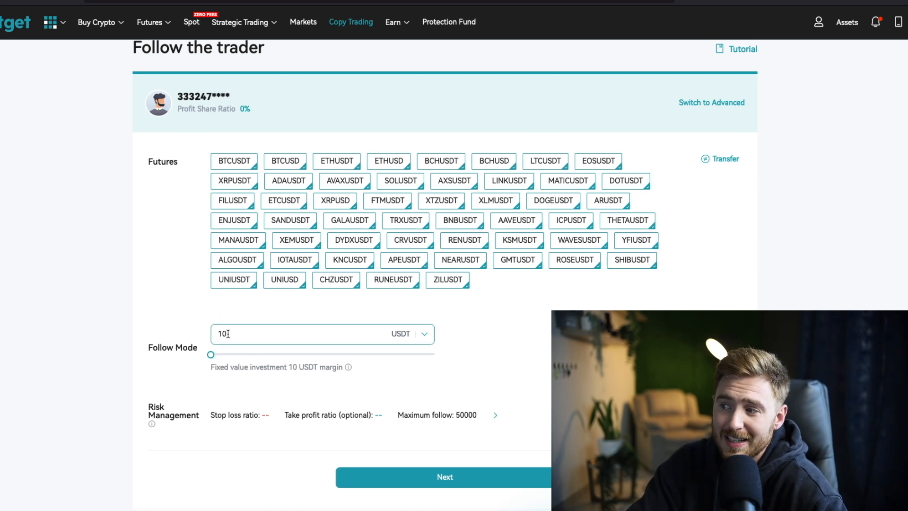
{"action": "scroll", "scroll_direction": "up", "scroll_amount": 3}
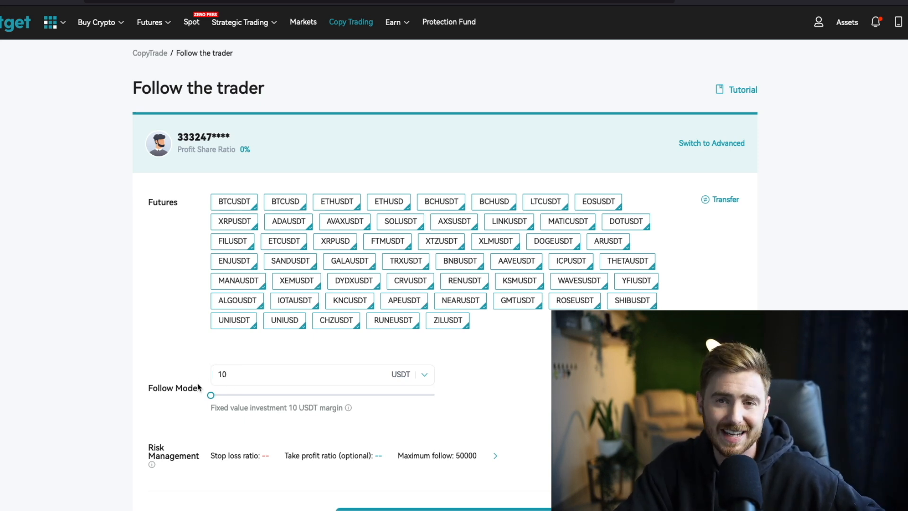
Go back to the trader's profile and browse the Orders (13) history list
{"action": "left_click", "coordinate": [267, 375]}
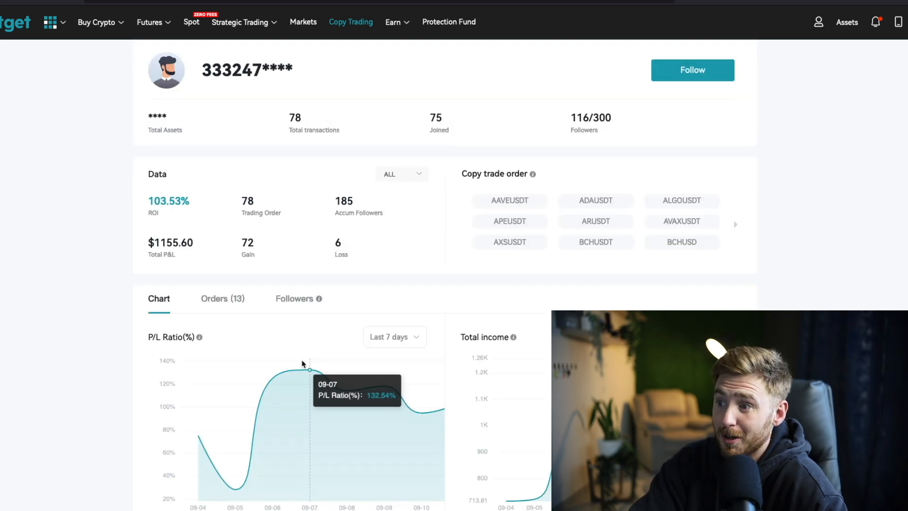
{"action": "left_click", "coordinate": [223, 298]}
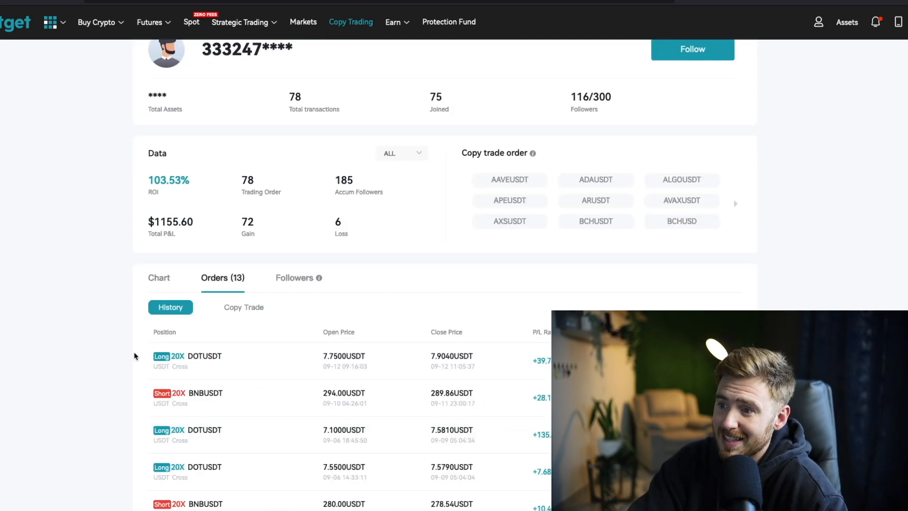
{"action": "scroll", "scroll_direction": "up", "scroll_amount": 3}
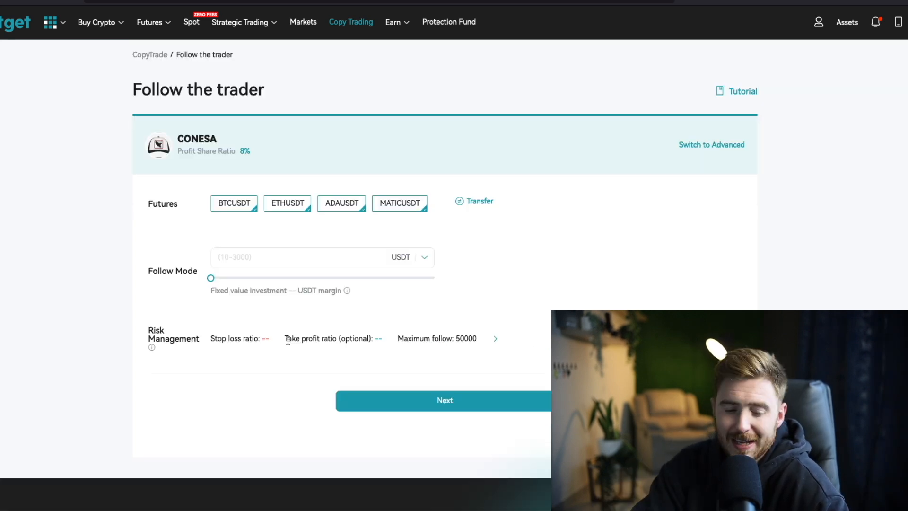
{"action": "mouse_move", "coordinate": [151, 314]}
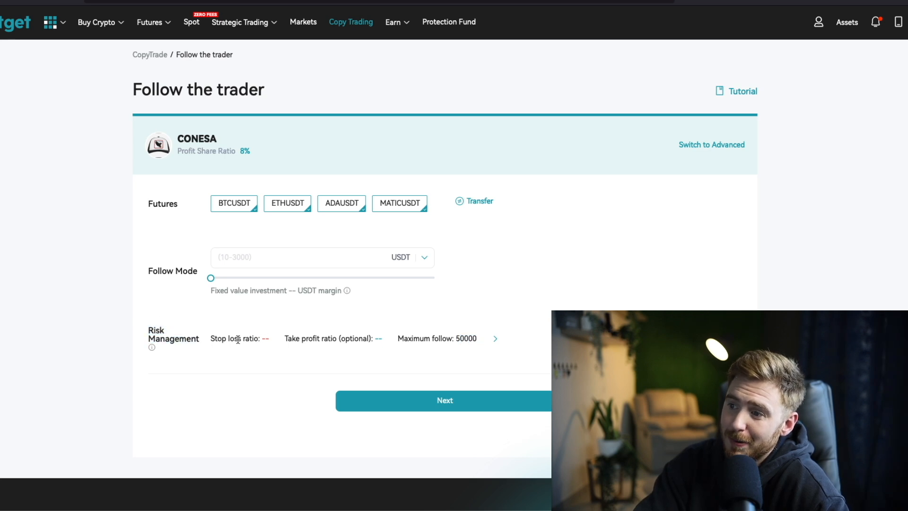
Show CONESA's Risk Management dialog with stop loss, take profit and maximum follow
{"action": "left_click", "coordinate": [495, 338]}
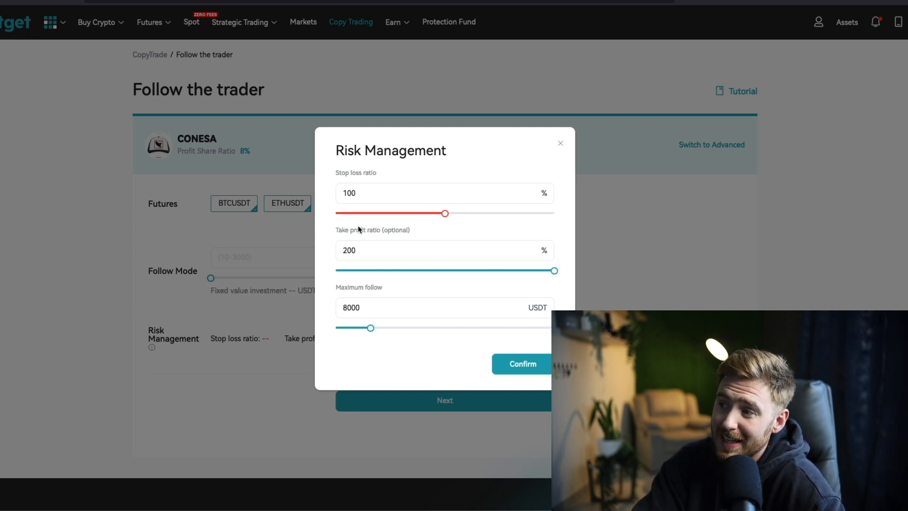
{"action": "mouse_move", "coordinate": [546, 329]}
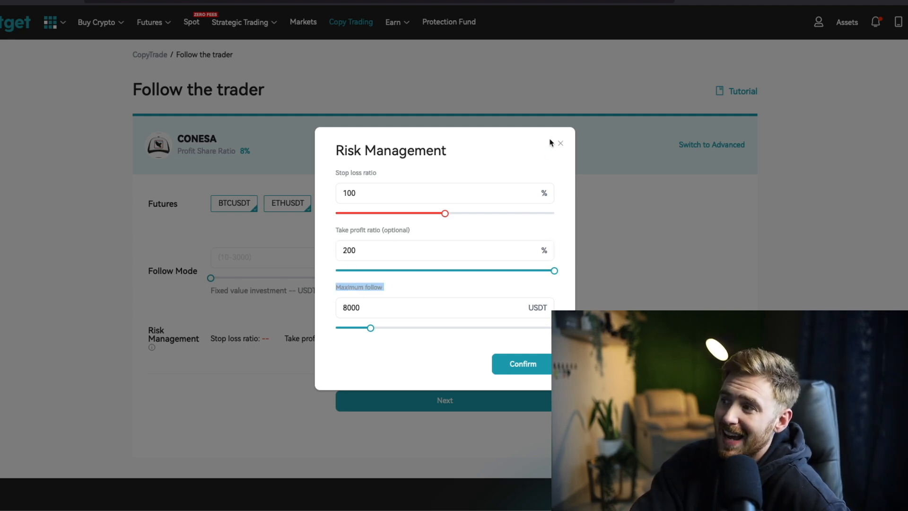
Close the Risk Management dialog after reviewing 100% stop loss, 200% take profit, 8000 USDT max
{"action": "left_click", "coordinate": [559, 143]}
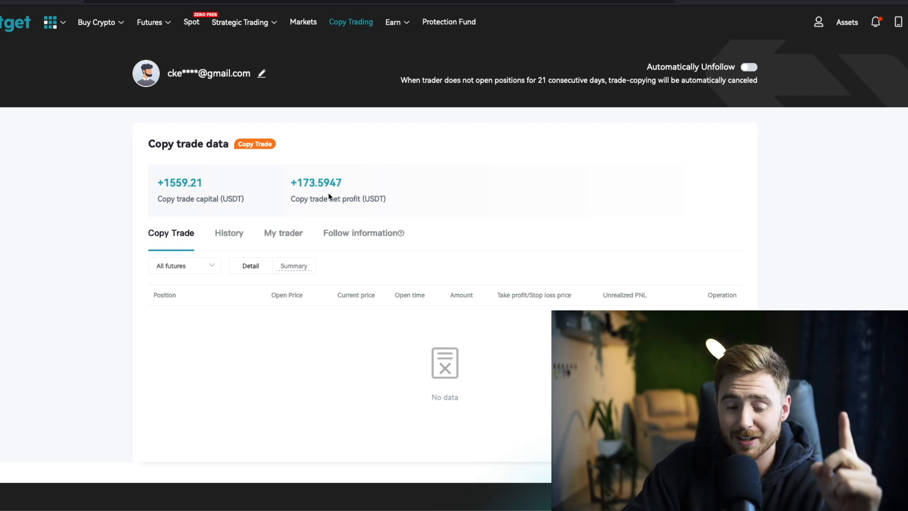
{"action": "mouse_move", "coordinate": [281, 243]}
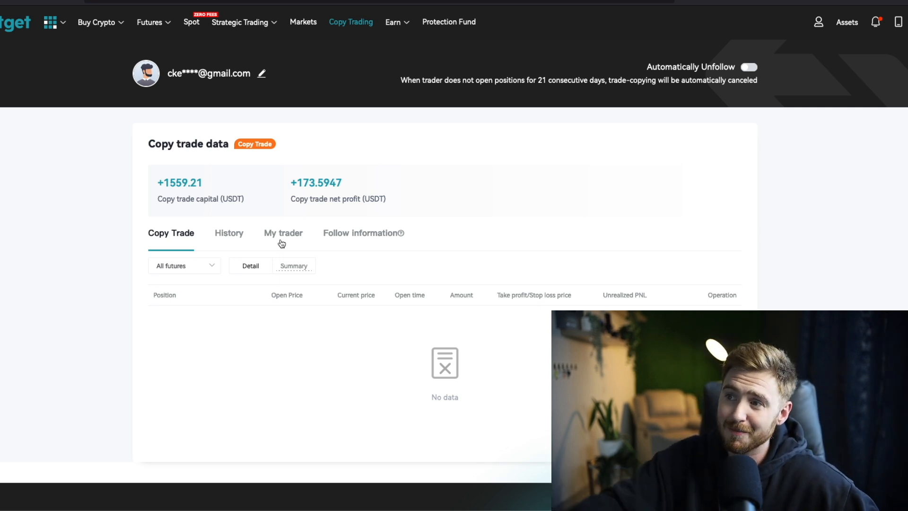
{"action": "mouse_move", "coordinate": [295, 183]}
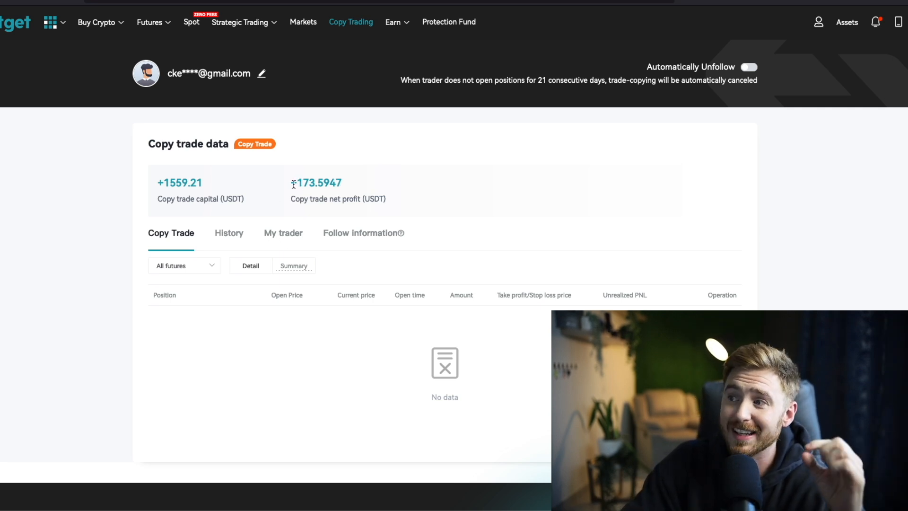
Select the +173.5947 USDT copy trade net profit and move down the data page
{"action": "double_click", "coordinate": [316, 182]}
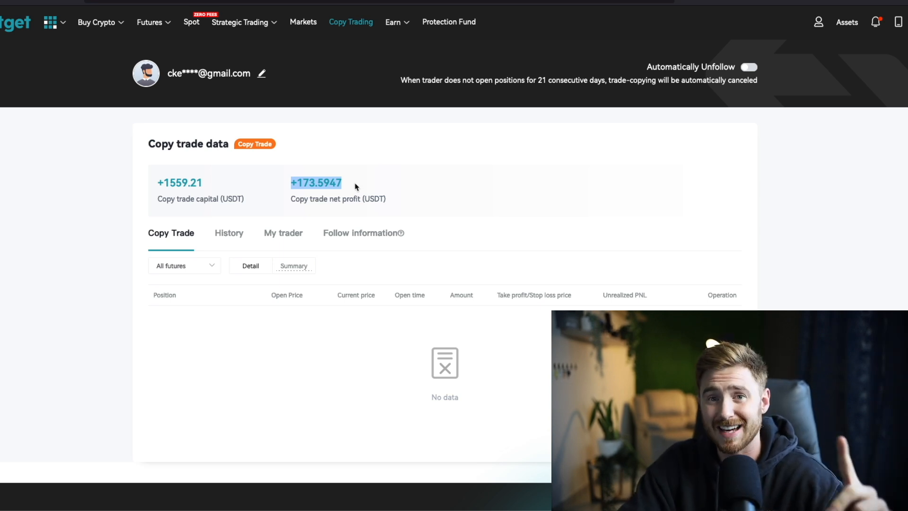
{"action": "mouse_move", "coordinate": [255, 194]}
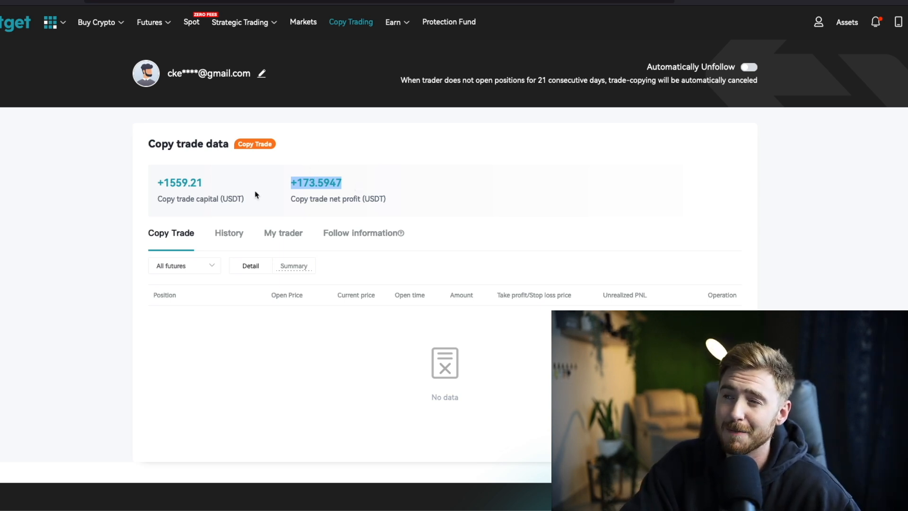
{"action": "mouse_move", "coordinate": [355, 187]}
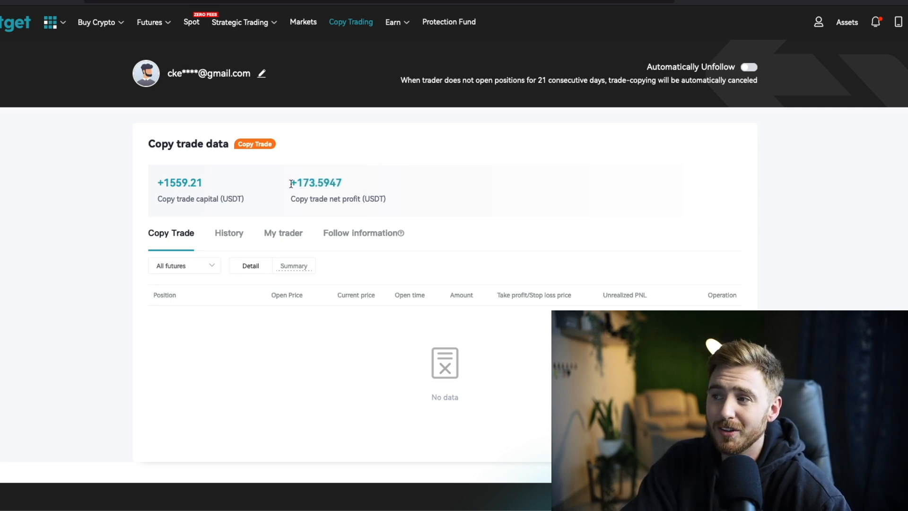
{"action": "double_click", "coordinate": [316, 183]}
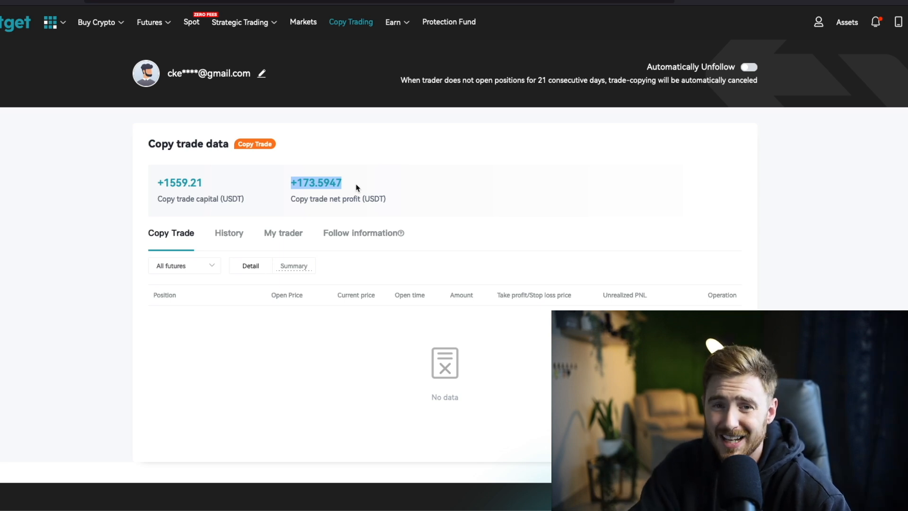
{"action": "mouse_move", "coordinate": [261, 180]}
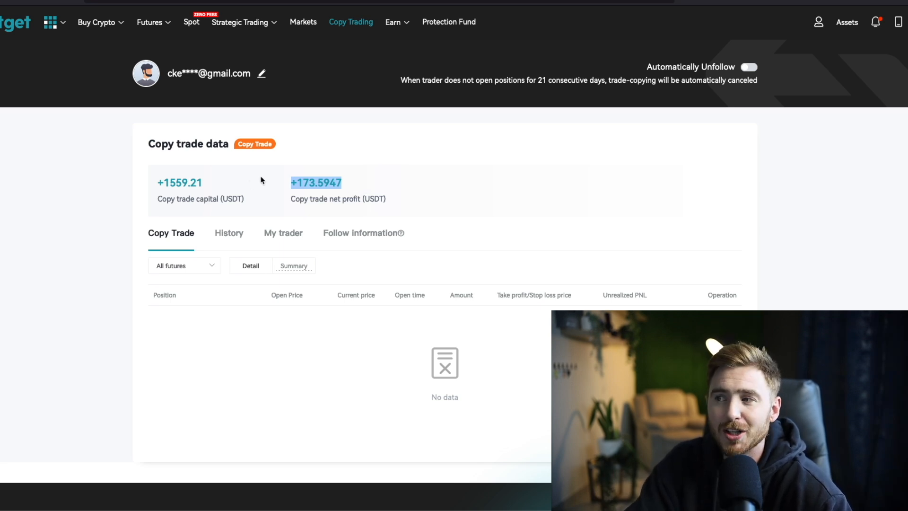
{"action": "mouse_move", "coordinate": [347, 185]}
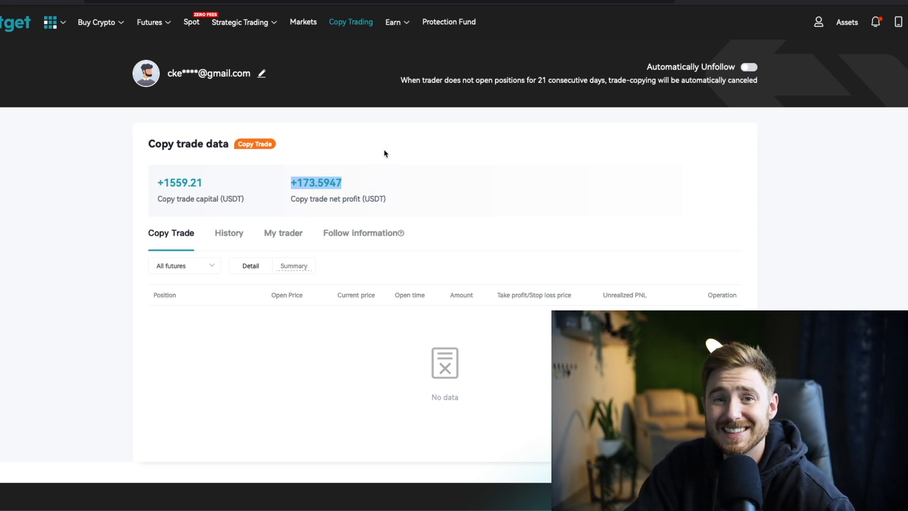
{"action": "mouse_move", "coordinate": [366, 172]}
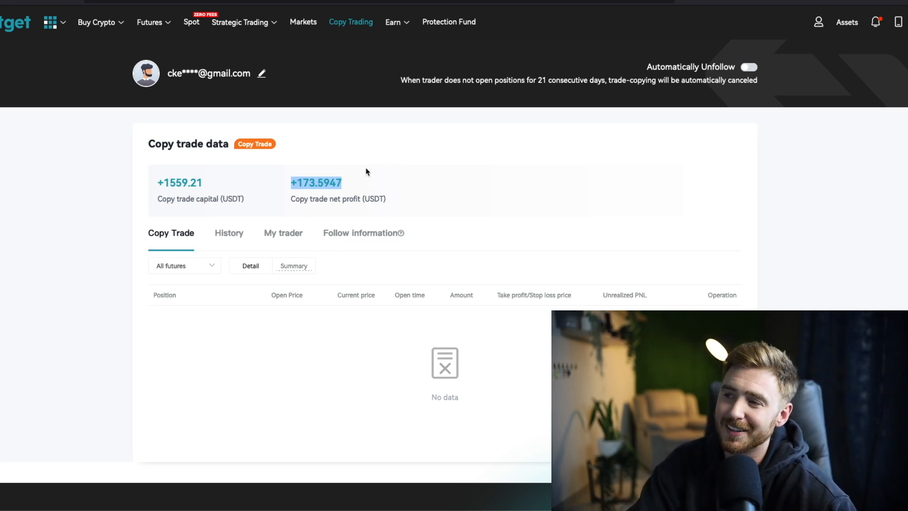
{"action": "scroll", "scroll_direction": "down", "scroll_amount": 3}
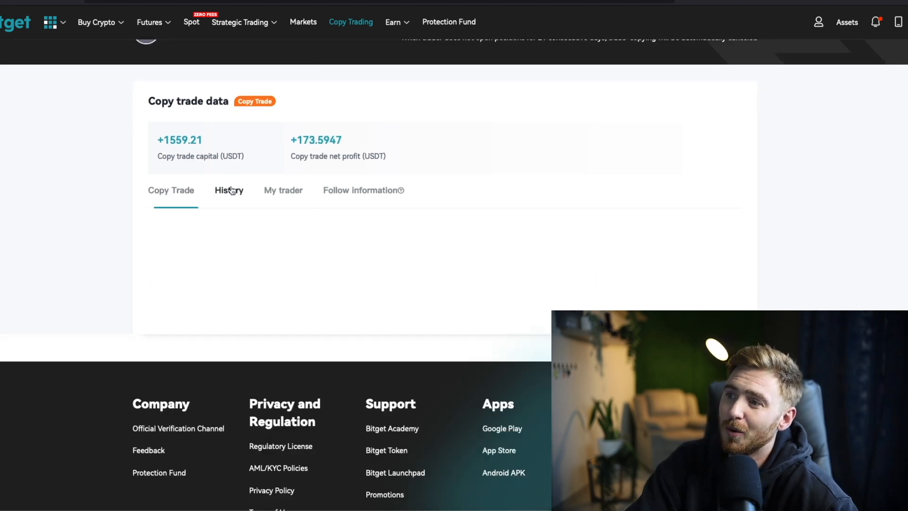
Show the History tab of closed copy trades and look through the first page's realized P/L
{"action": "left_click", "coordinate": [229, 191]}
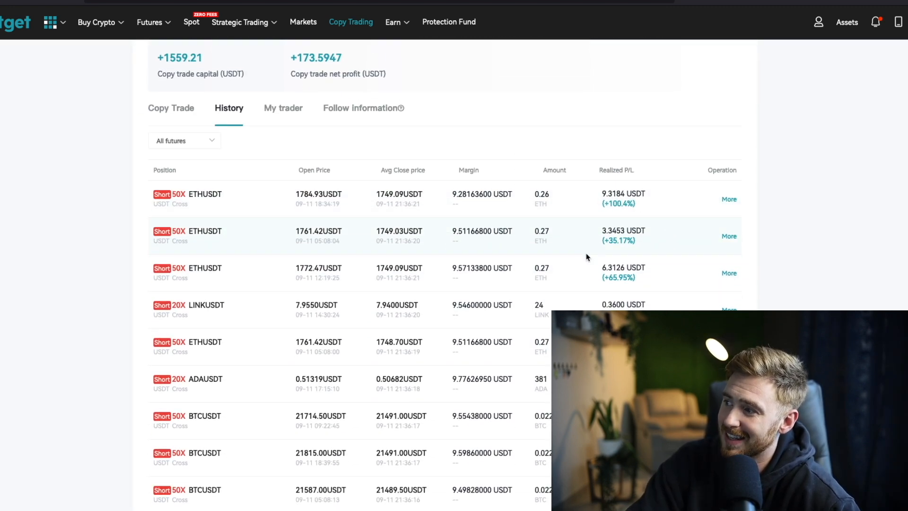
{"action": "scroll", "scroll_direction": "down", "scroll_amount": 3}
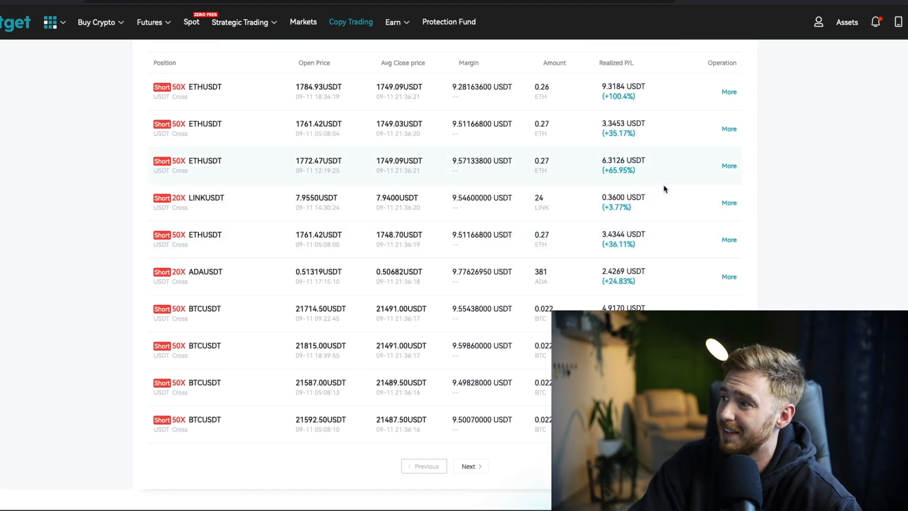
{"action": "scroll", "scroll_direction": "down", "scroll_amount": 3}
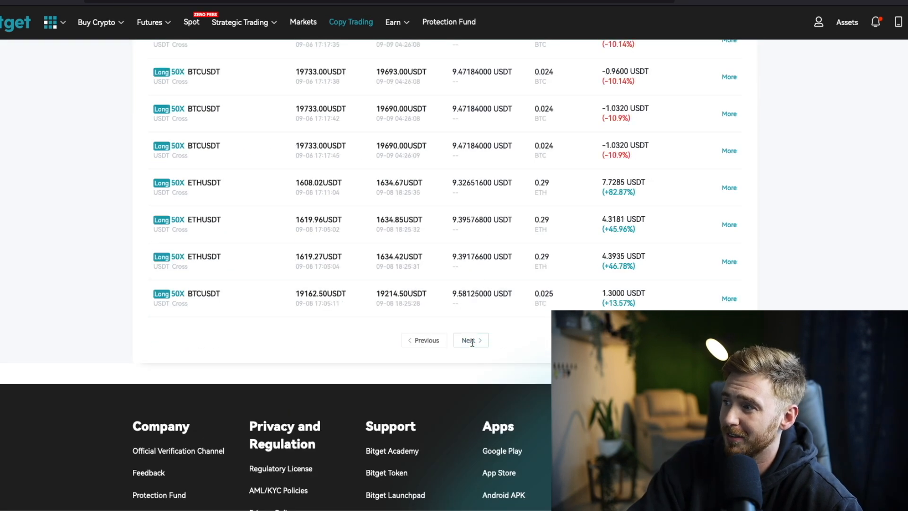
{"action": "scroll", "scroll_direction": "up", "scroll_amount": 3}
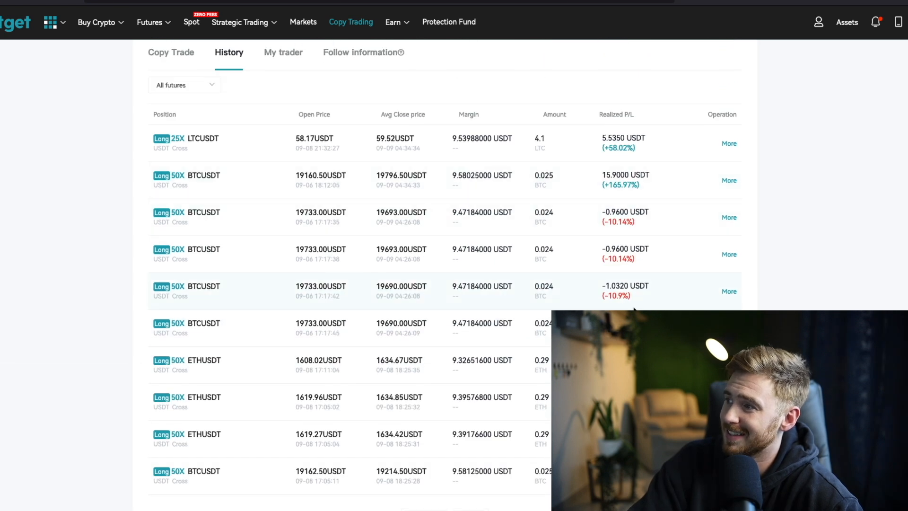
{"action": "scroll", "scroll_direction": "down", "scroll_amount": 3}
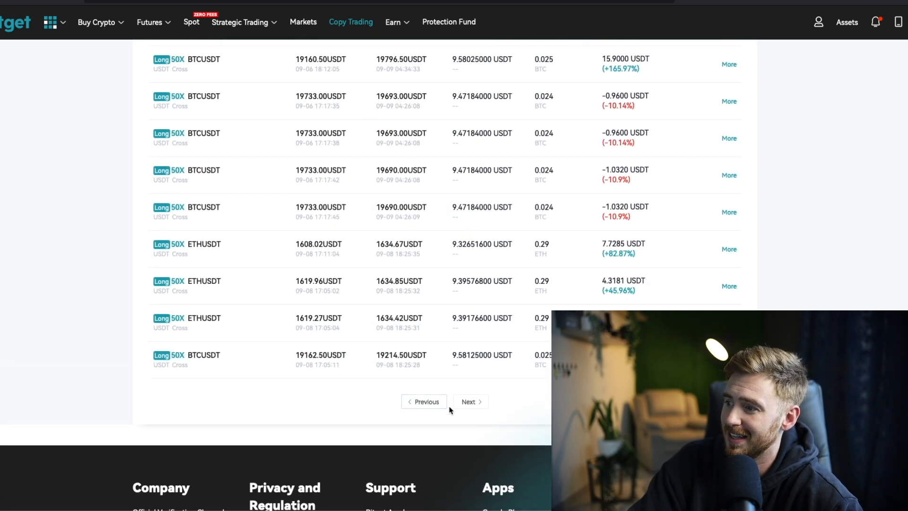
Page through four more pages of older closed long and short trades
{"action": "left_click", "coordinate": [469, 402]}
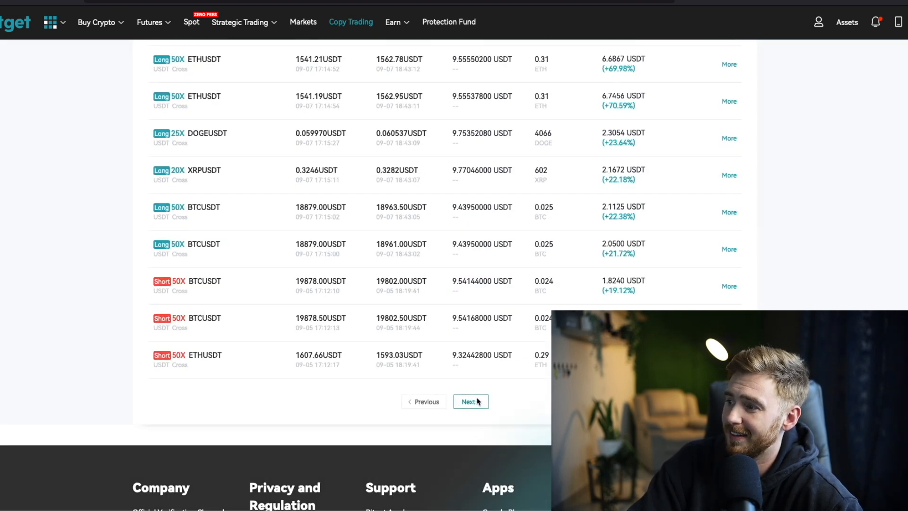
{"action": "left_click", "coordinate": [470, 401]}
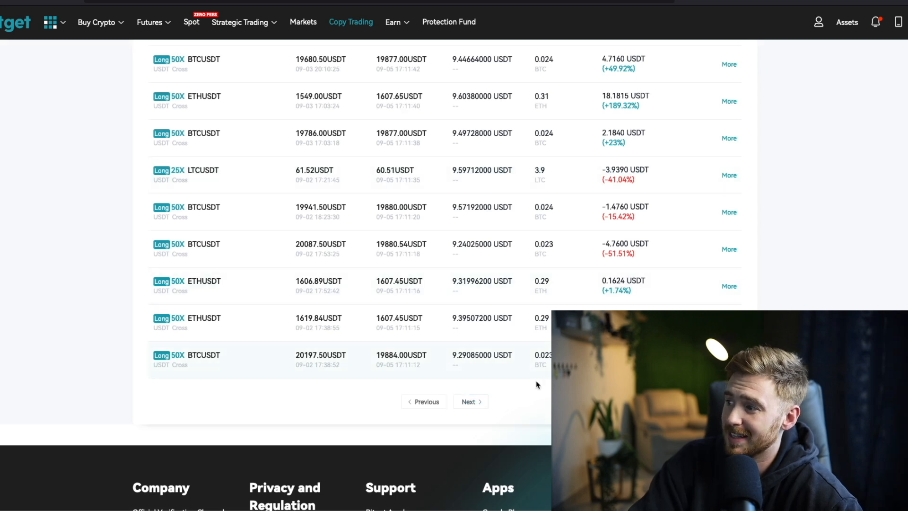
{"action": "left_click", "coordinate": [468, 401]}
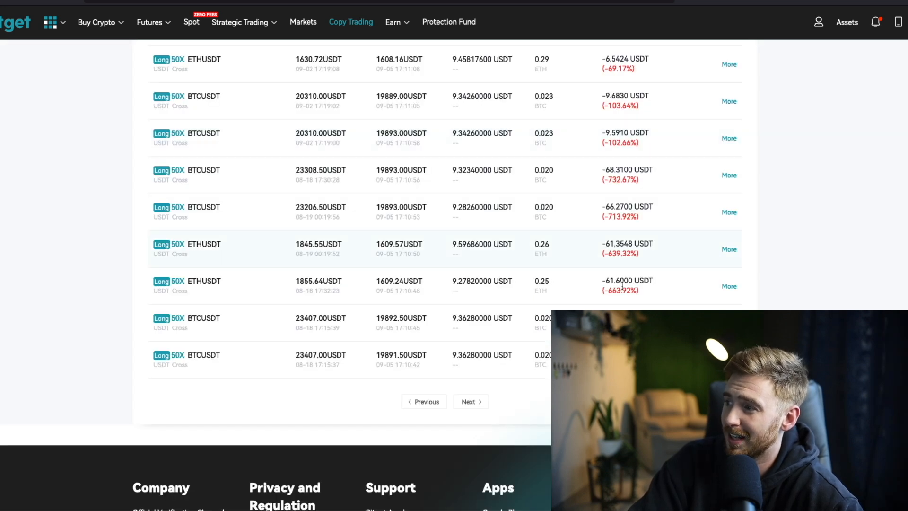
{"action": "scroll", "scroll_direction": "down", "scroll_amount": 3}
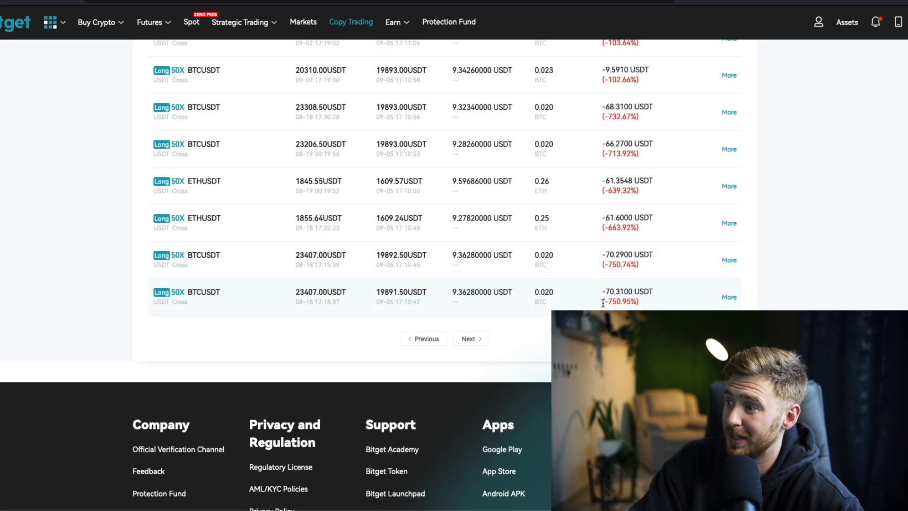
{"action": "left_click", "coordinate": [469, 339]}
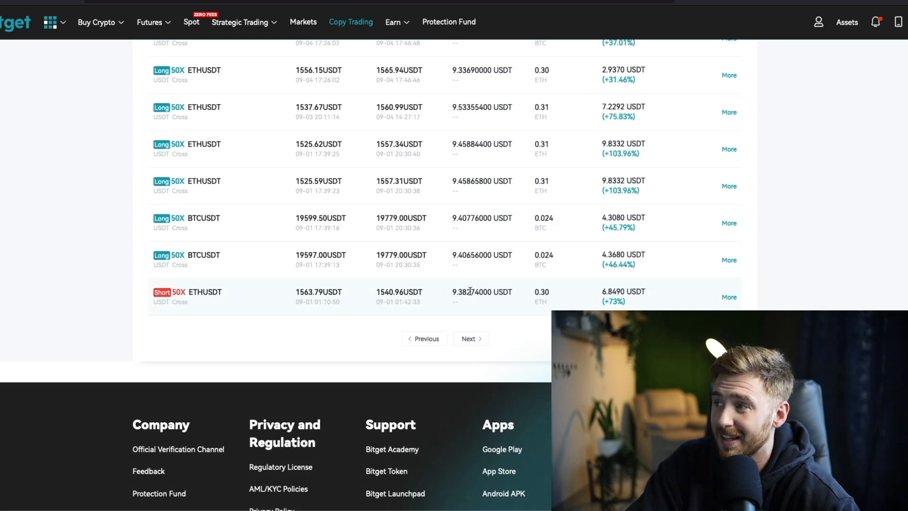
{"action": "scroll", "scroll_direction": "up", "scroll_amount": 3}
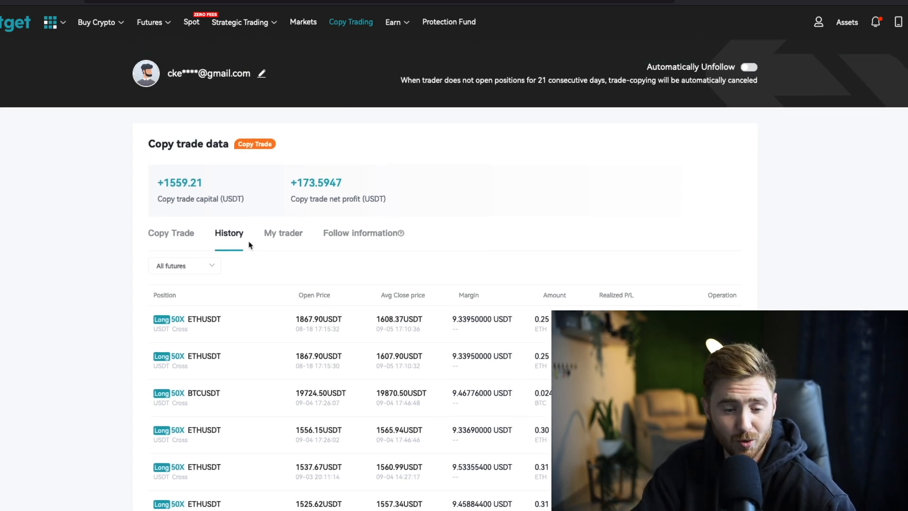
{"action": "mouse_move", "coordinate": [358, 237]}
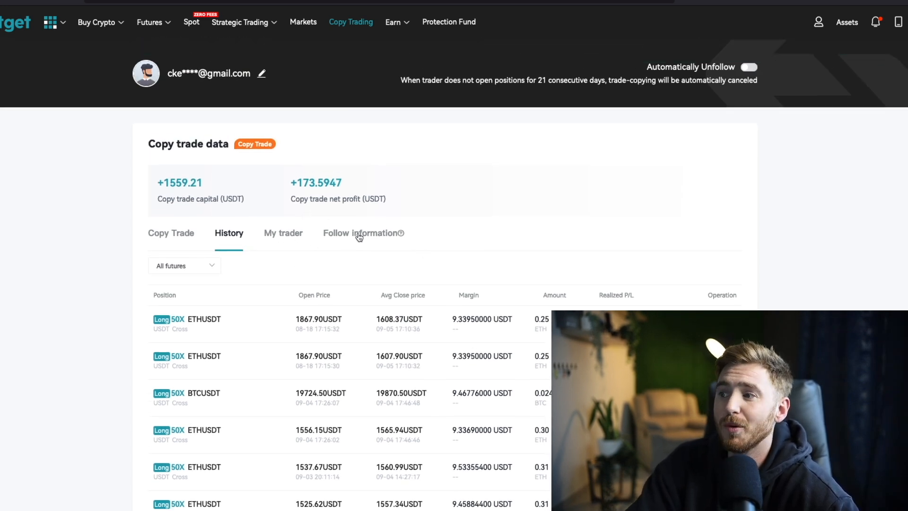
Review Follow information for trader long win, then back on Copy Trade select the 173.5947 net profit
{"action": "left_click", "coordinate": [360, 233]}
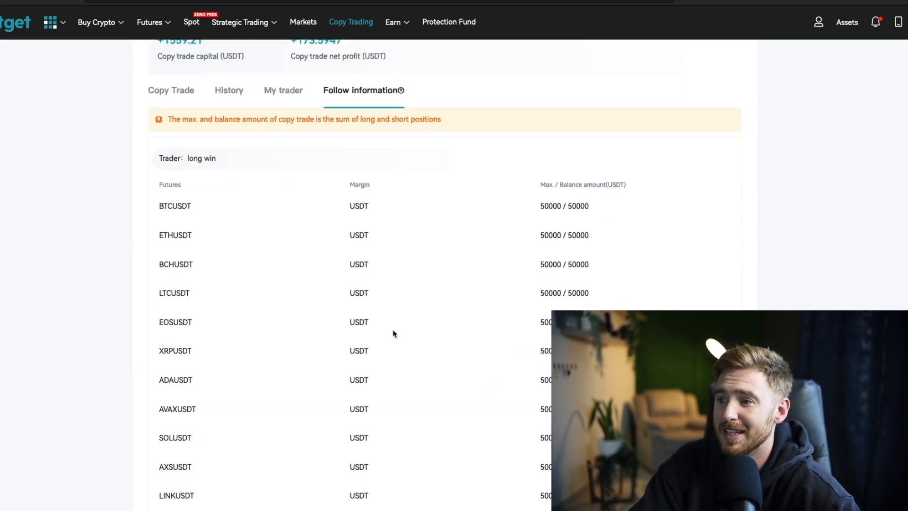
{"action": "scroll", "scroll_direction": "up", "scroll_amount": 3}
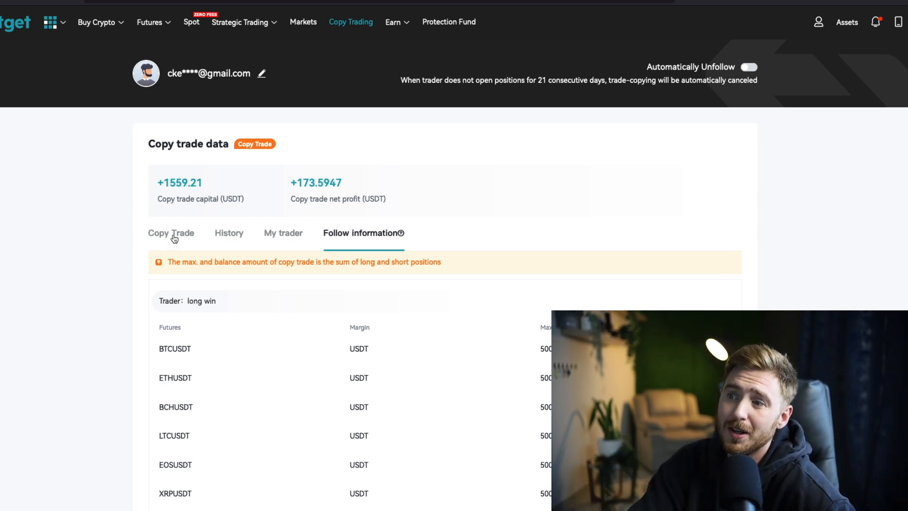
{"action": "left_click", "coordinate": [171, 233]}
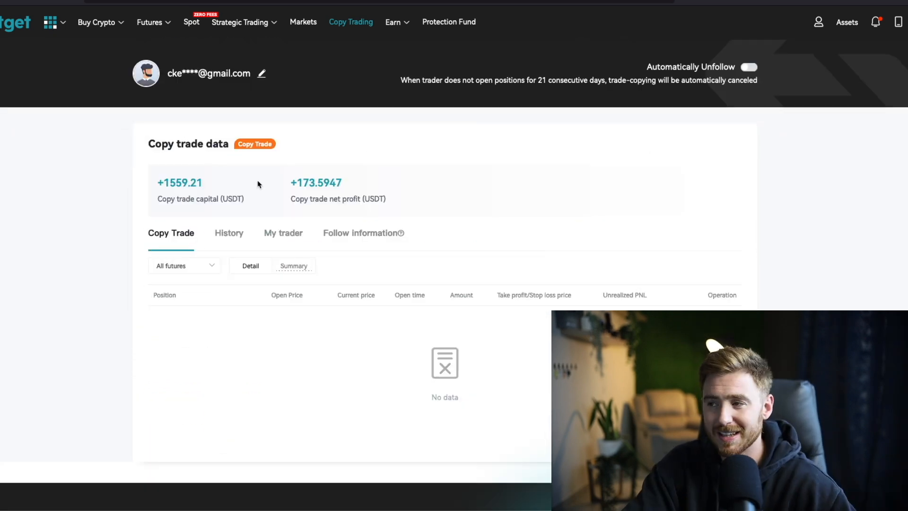
{"action": "mouse_move", "coordinate": [293, 182]}
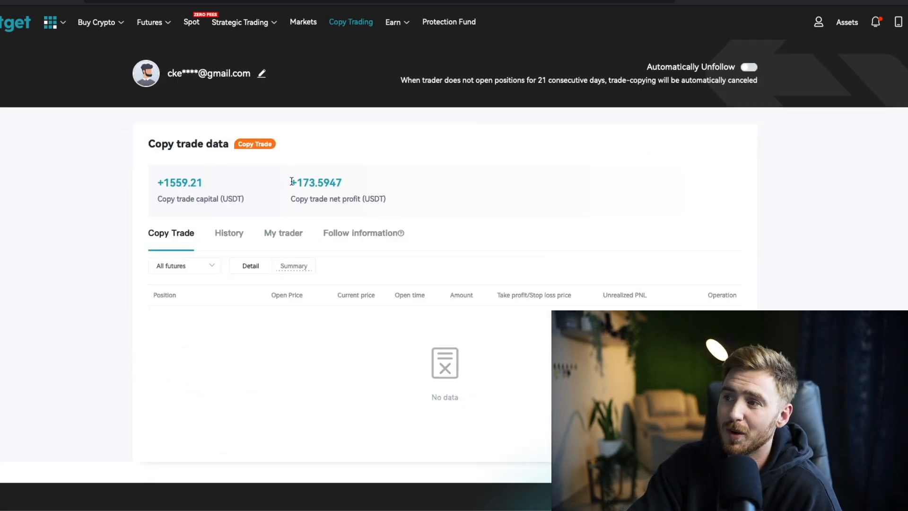
{"action": "double_click", "coordinate": [316, 183]}
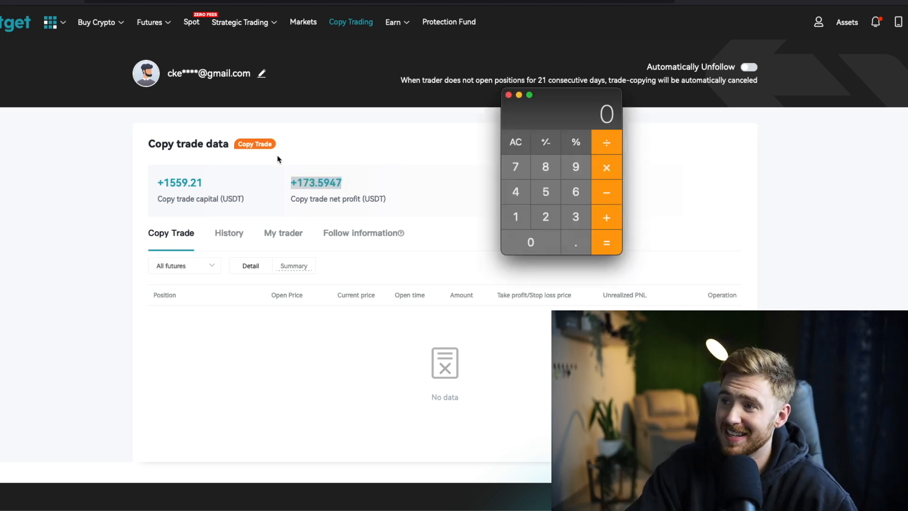
In Calculator, work from 20000 to 3400 and divide by 30 to get 113.3333
{"action": "left_click", "coordinate": [529, 242]}
{"action": "type", "text": "20000"}
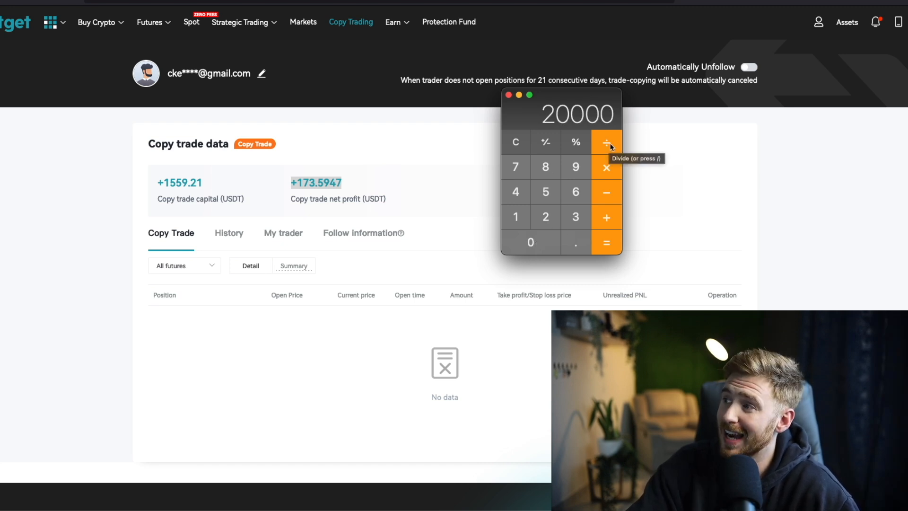
{"action": "mouse_move", "coordinate": [606, 192]}
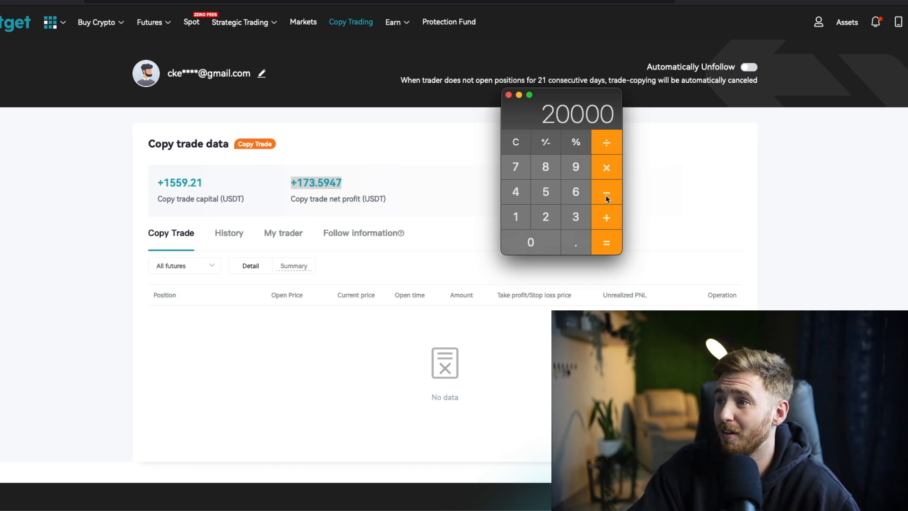
{"action": "mouse_move", "coordinate": [554, 145]}
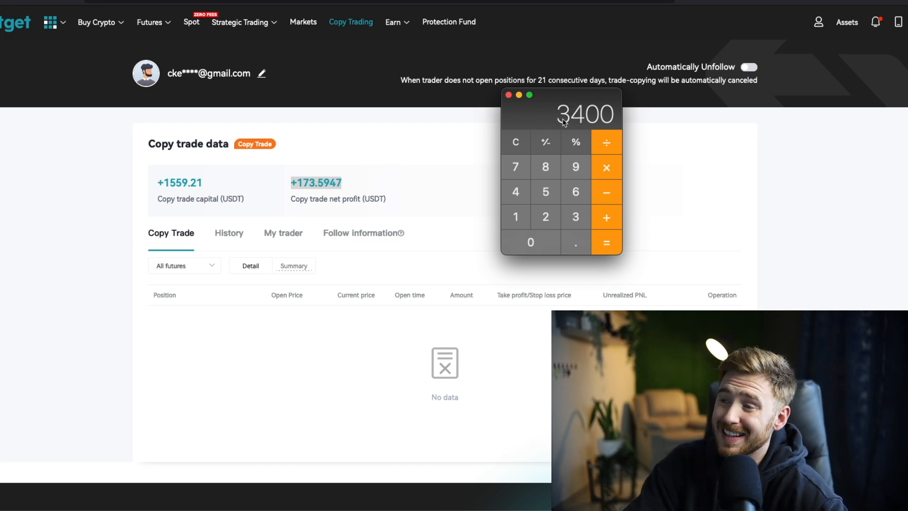
{"action": "mouse_move", "coordinate": [304, 192]}
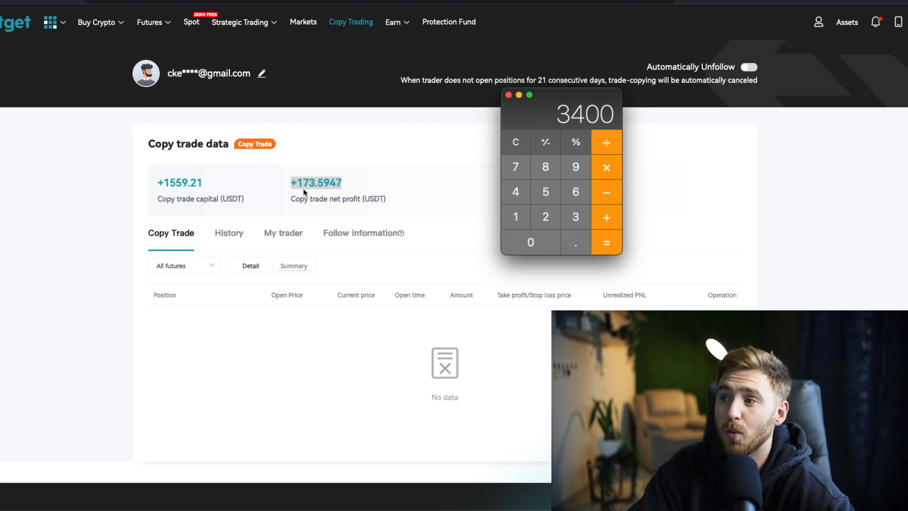
{"action": "mouse_move", "coordinate": [104, 204]}
{"action": "type", "text": "3"}
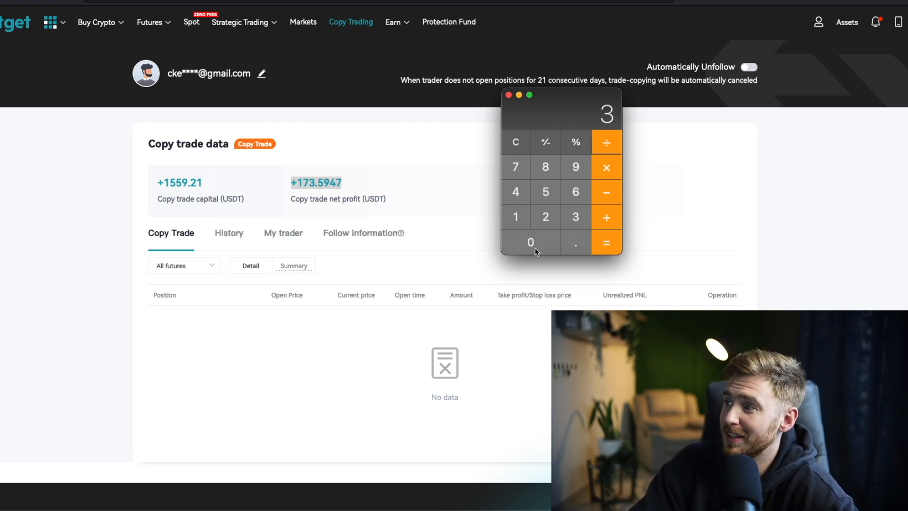
{"action": "left_click", "coordinate": [606, 242]}
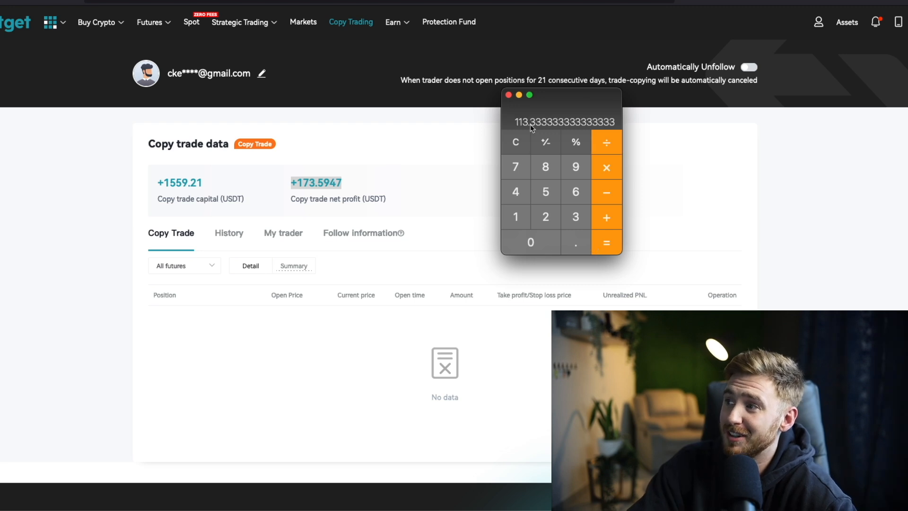